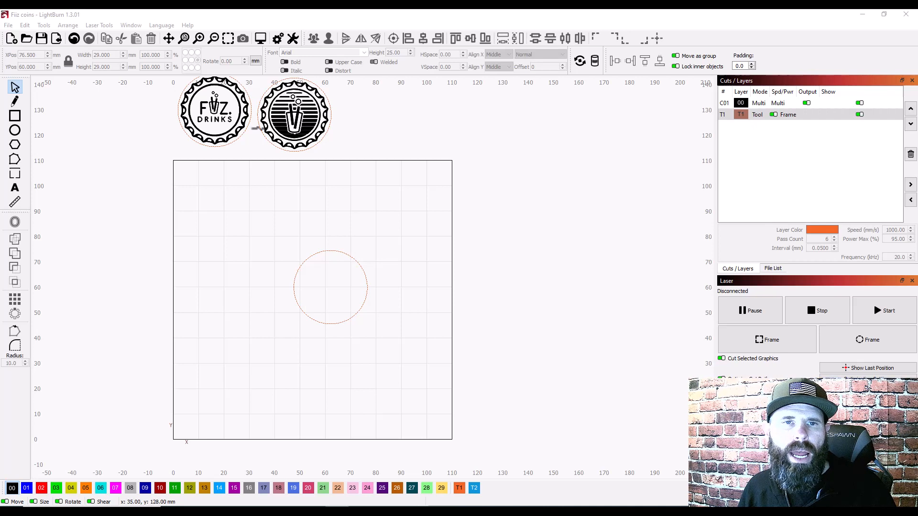
{"action": "mouse_move", "coordinate": [229, 109]}
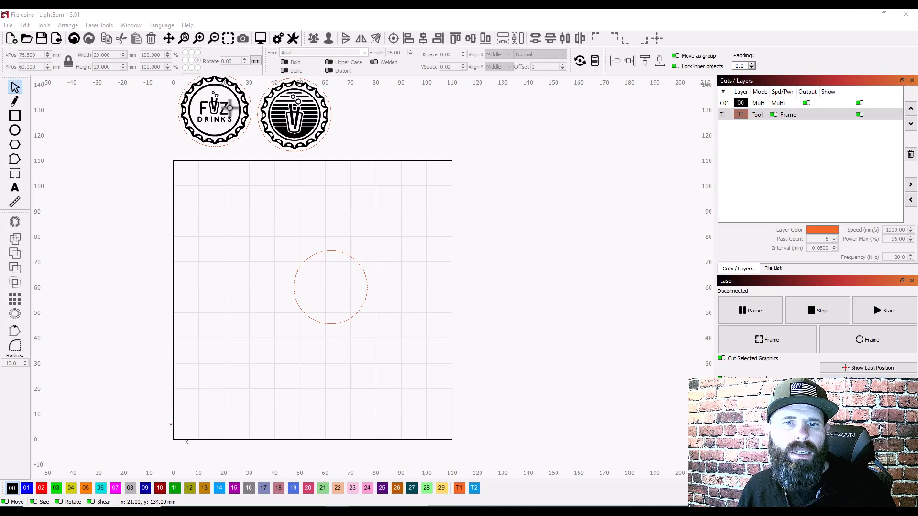
{"action": "mouse_move", "coordinate": [339, 292]}
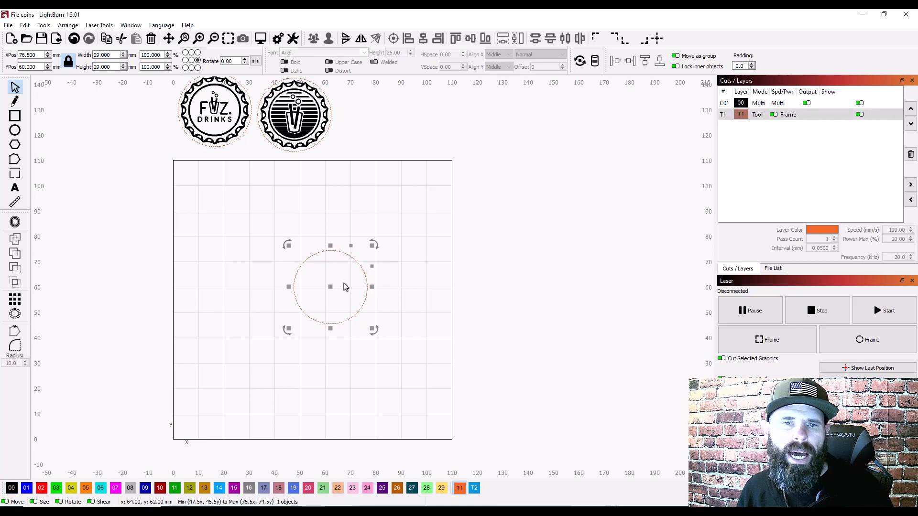
{"action": "mouse_move", "coordinate": [335, 303]}
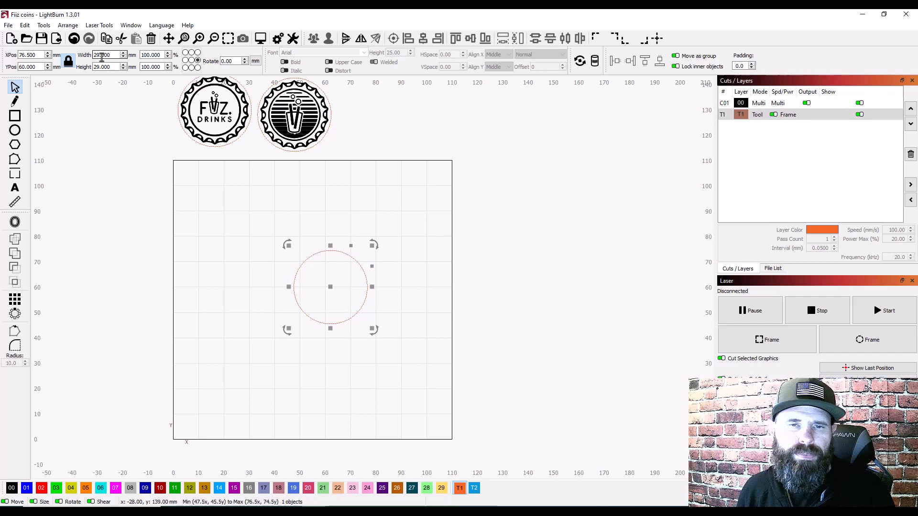
Confirm the framing circle guide width as 29 mm.
{"action": "type", "text": "29.000"}
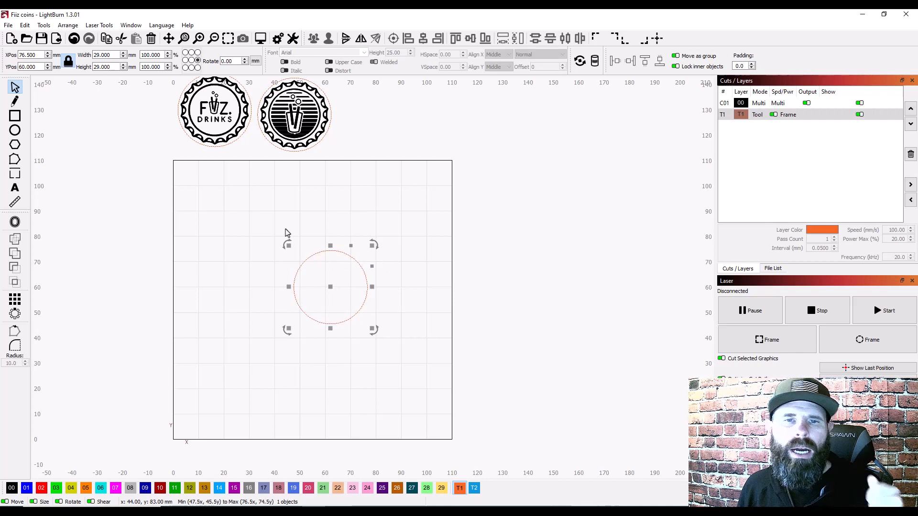
{"action": "mouse_move", "coordinate": [319, 266]}
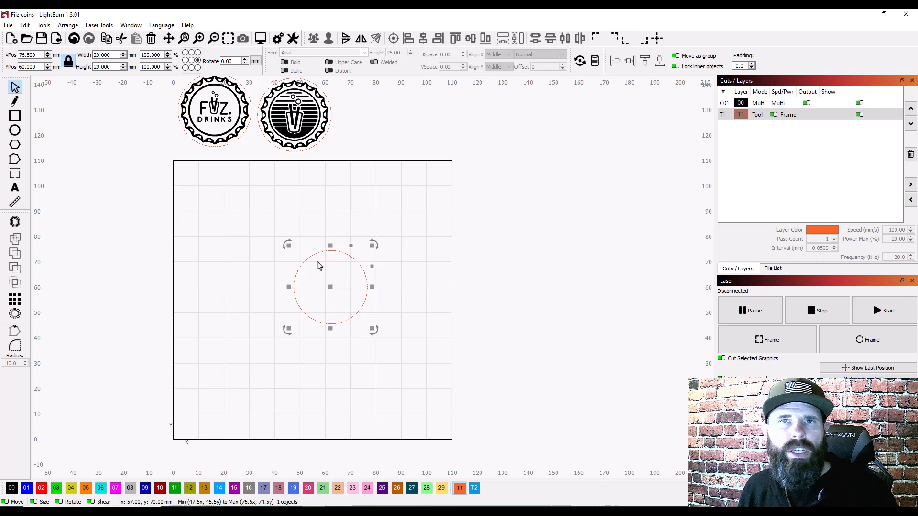
{"action": "mouse_move", "coordinate": [435, 230]}
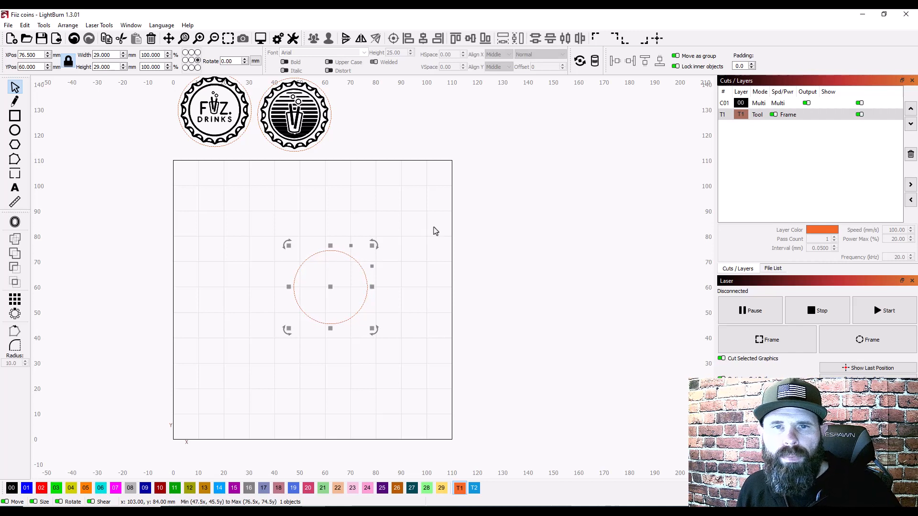
{"action": "mouse_move", "coordinate": [386, 119]}
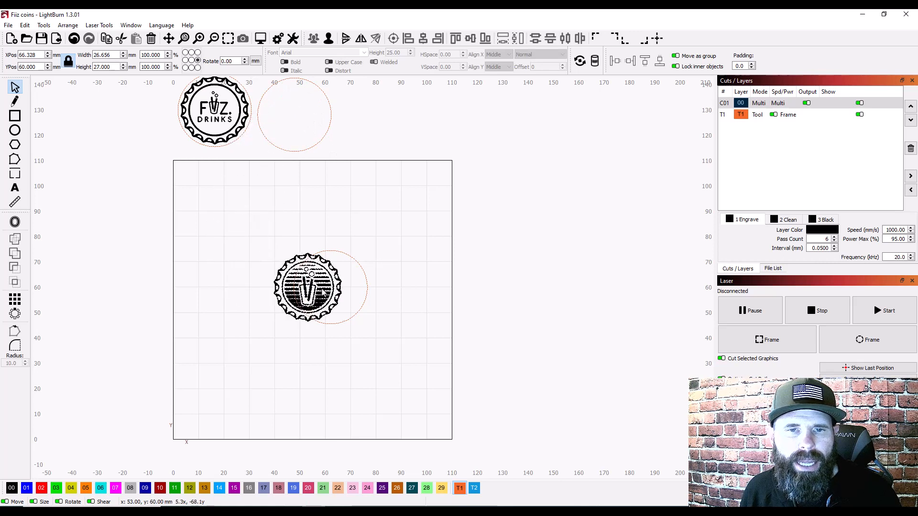
Drag the black V coin design into the 29 mm circle so it sits concentrically.
{"action": "left_click_drag", "start_coordinate": [307, 287], "coordinate": [330, 286]}
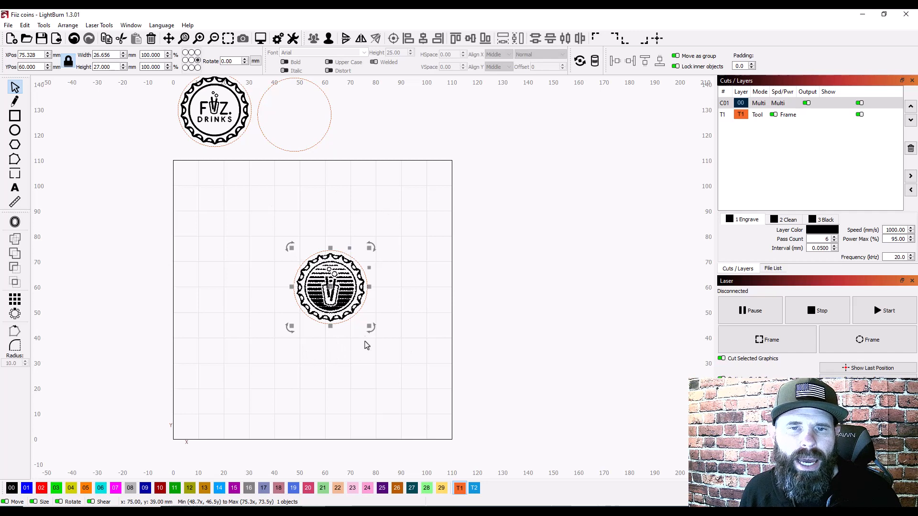
{"action": "mouse_move", "coordinate": [336, 375]}
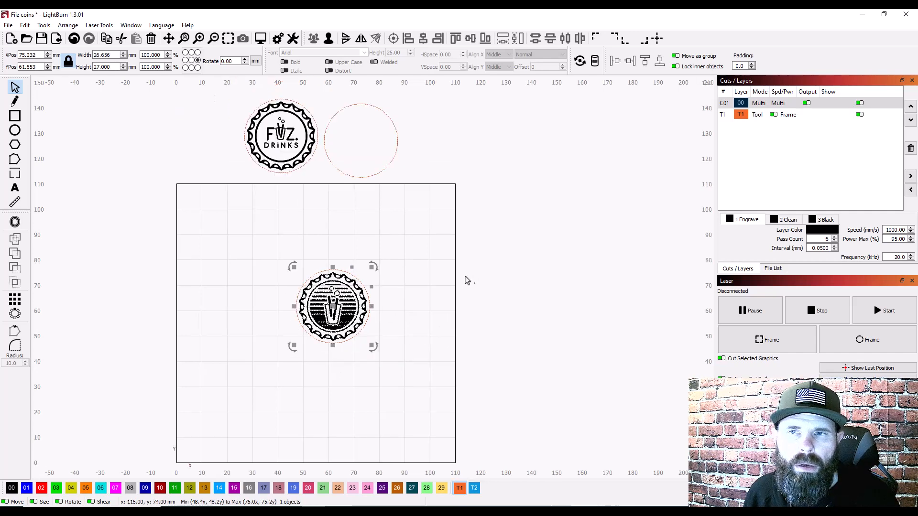
Open layer C01's cut settings, showing the Engrave sub-layer at 1000 mm/s and 95% power.
{"action": "double_click", "coordinate": [740, 102]}
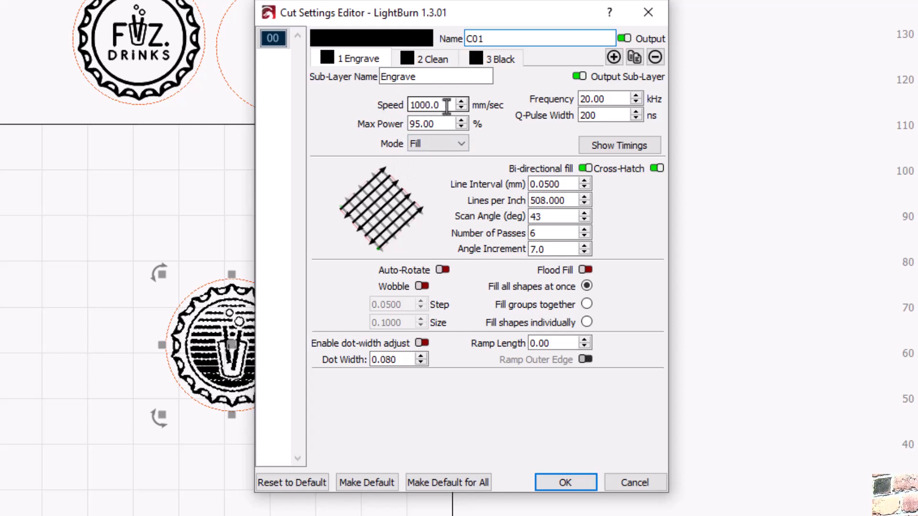
{"action": "mouse_move", "coordinate": [498, 112]}
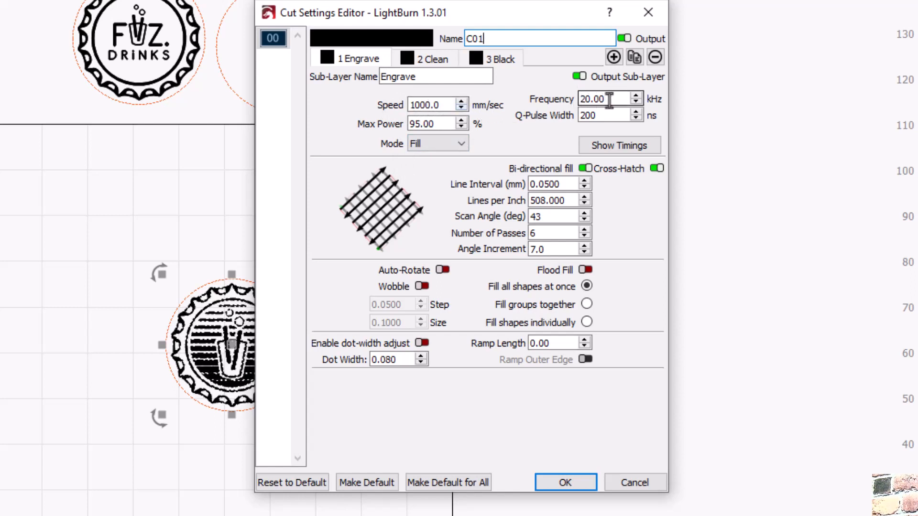
{"action": "mouse_move", "coordinate": [348, 130]}
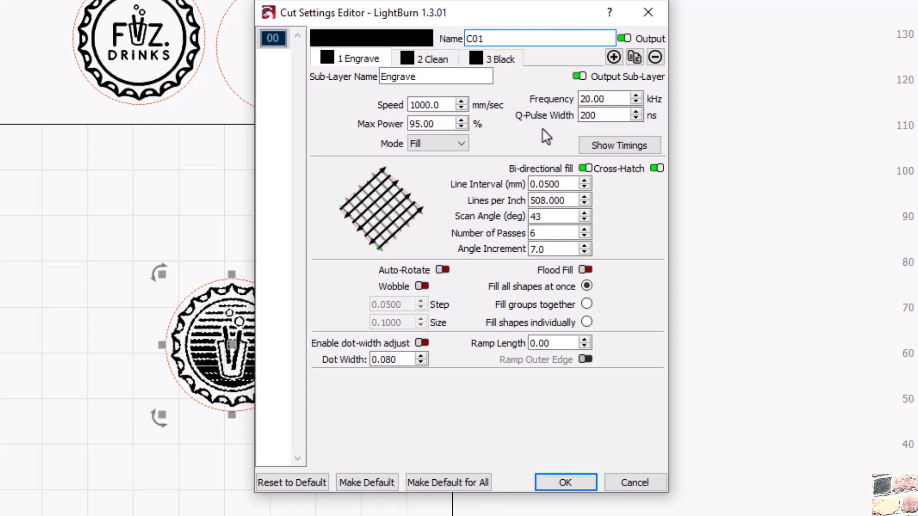
{"action": "left_click", "coordinate": [603, 114]}
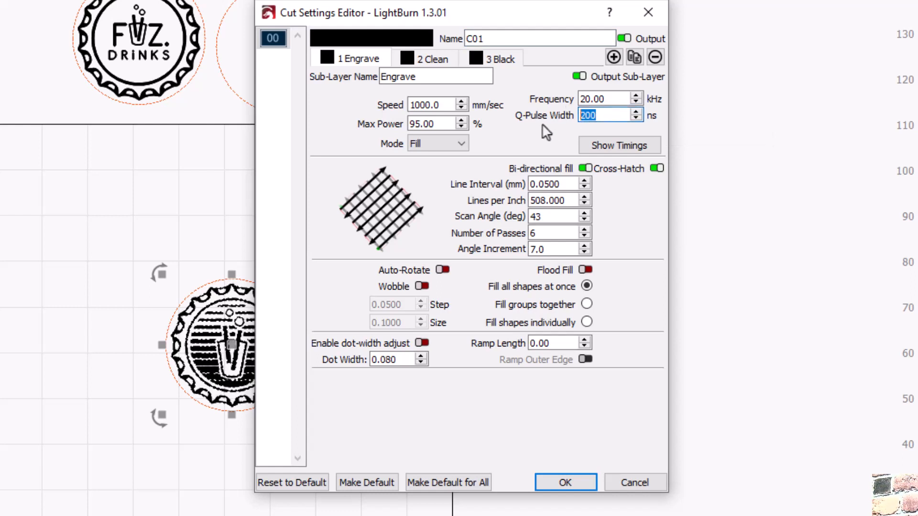
{"action": "mouse_move", "coordinate": [566, 125]}
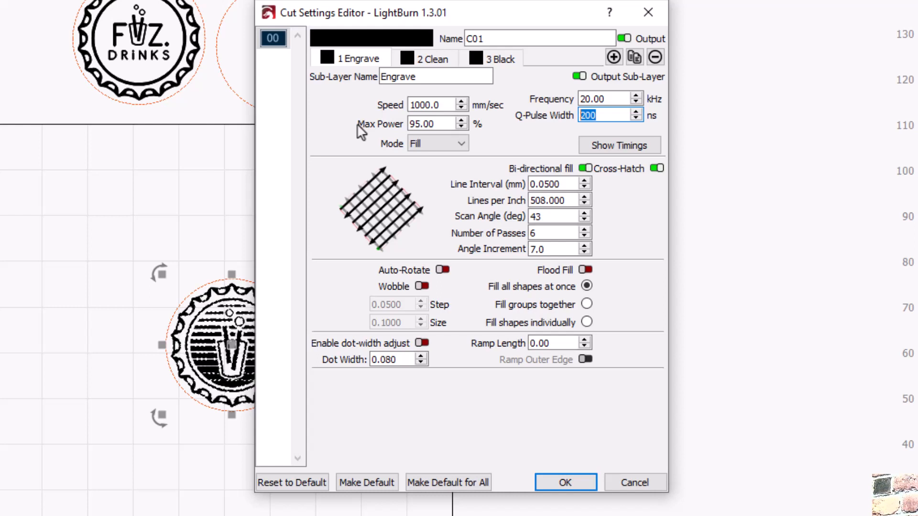
{"action": "mouse_move", "coordinate": [401, 109]}
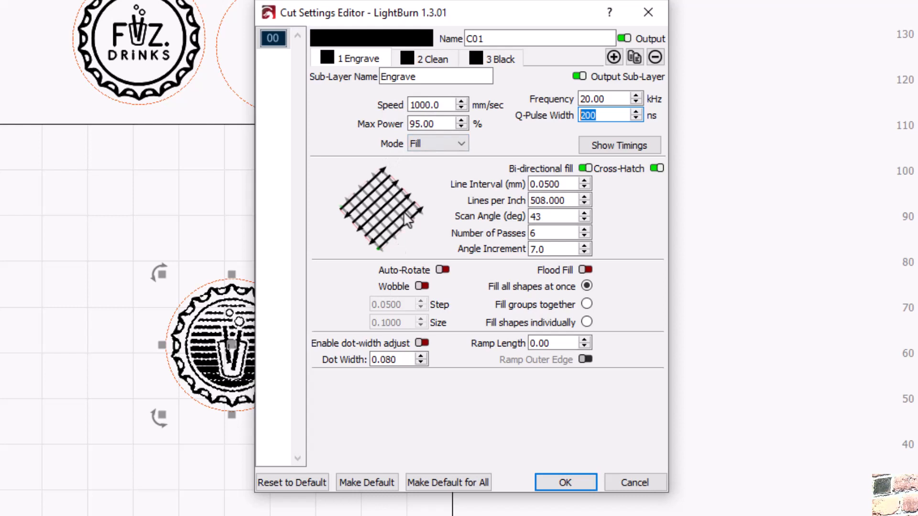
{"action": "mouse_move", "coordinate": [519, 196]}
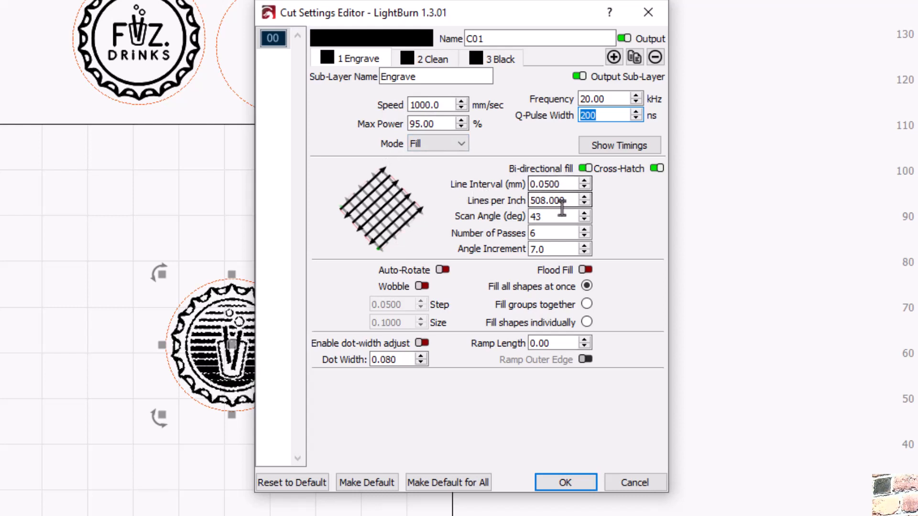
{"action": "mouse_move", "coordinate": [507, 229]}
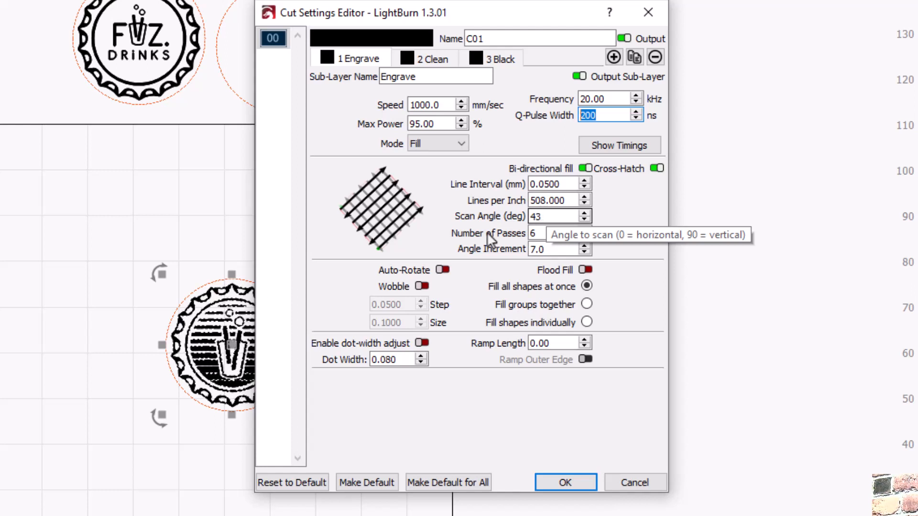
{"action": "mouse_move", "coordinate": [689, 169]}
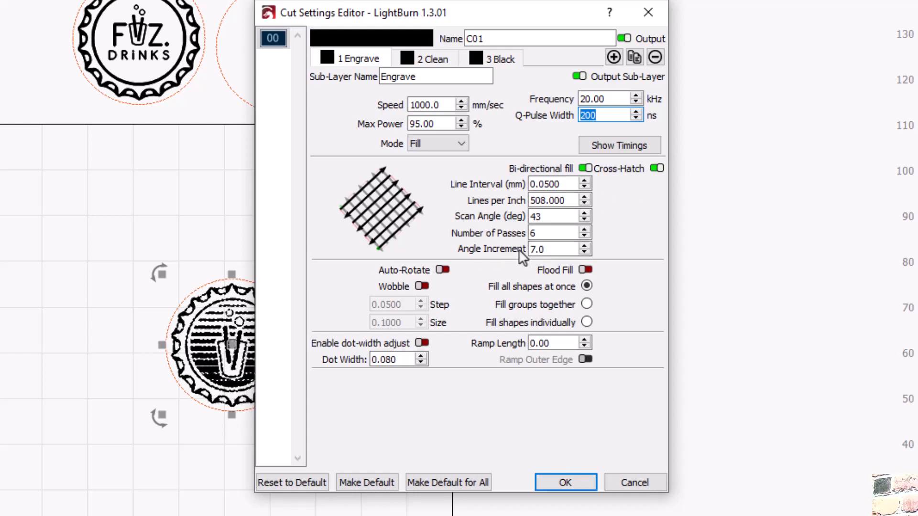
{"action": "mouse_move", "coordinate": [550, 249]}
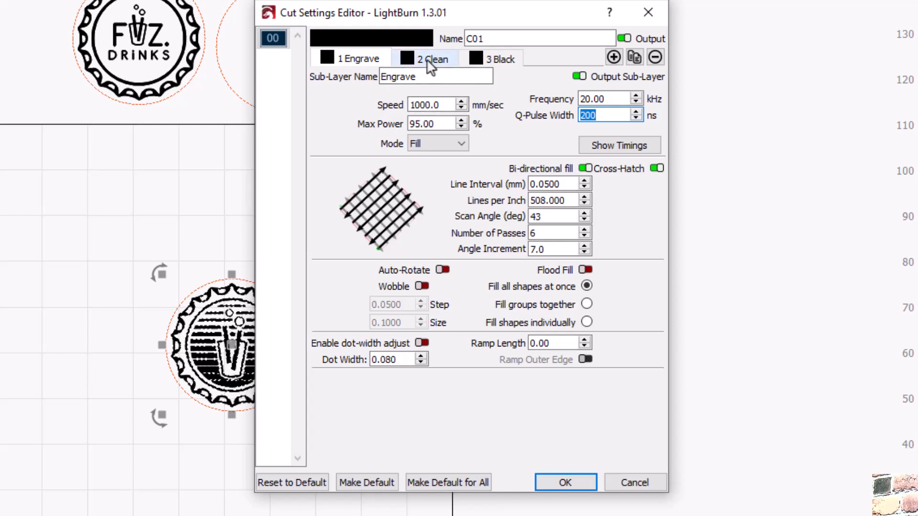
Give the Clean sub-layer pulse width 200, line interval 0.0250 mm and scan angle 43°.
{"action": "left_click", "coordinate": [431, 58]}
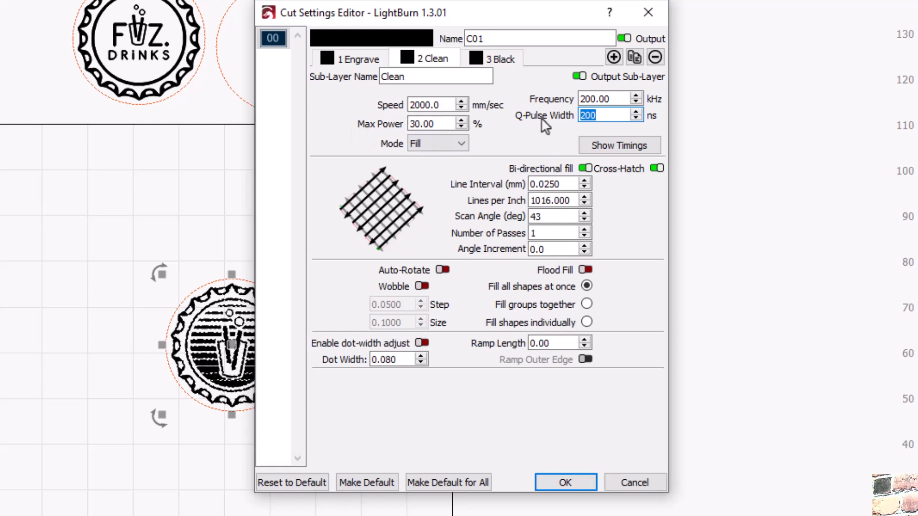
{"action": "left_click", "coordinate": [582, 114]}
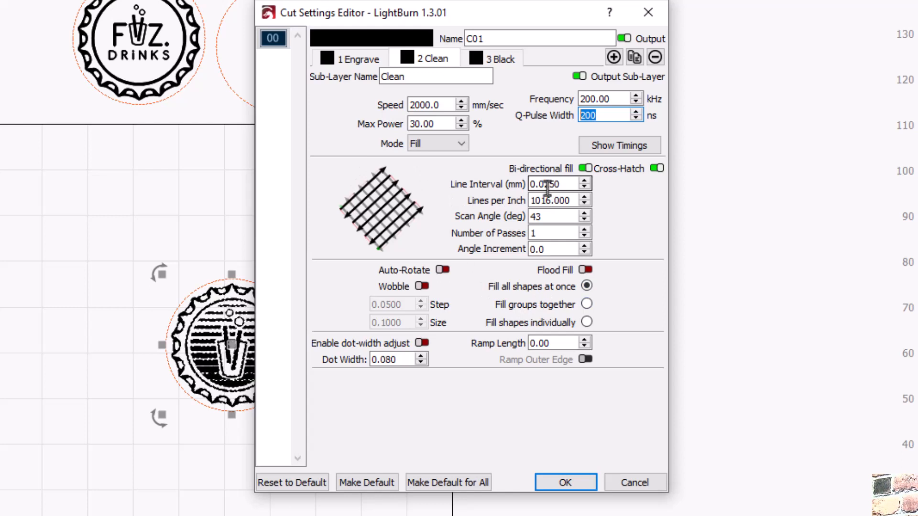
{"action": "type", "text": "0.0250"}
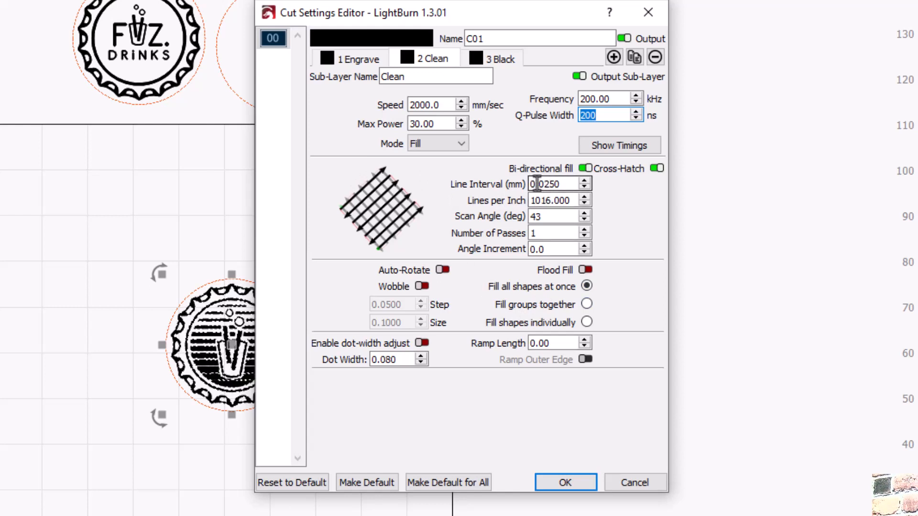
{"action": "mouse_move", "coordinate": [556, 183]}
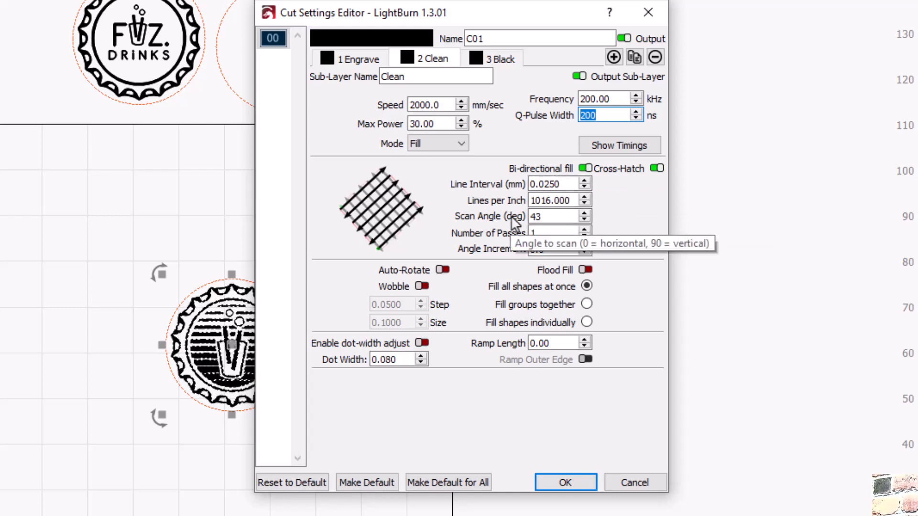
{"action": "mouse_move", "coordinate": [522, 277]}
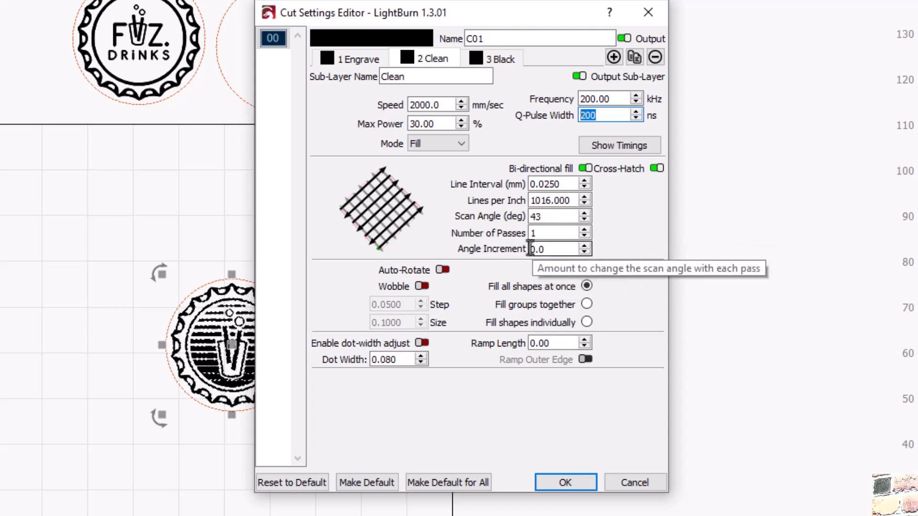
{"action": "left_click", "coordinate": [657, 168]}
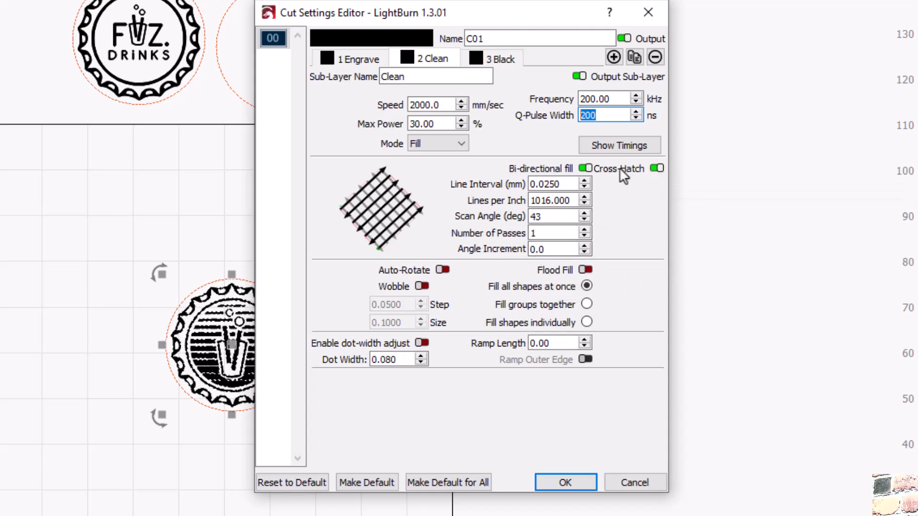
{"action": "mouse_move", "coordinate": [585, 270]}
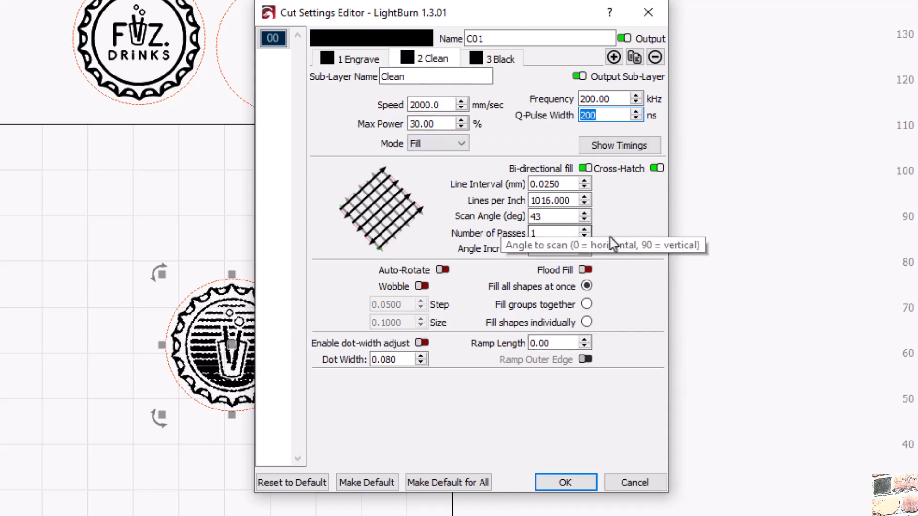
Set the Black sub-layer to 500 mm/s, pulse width 20, 0.0100 mm interval, no cross-hatch, and apply.
{"action": "left_click", "coordinate": [498, 58]}
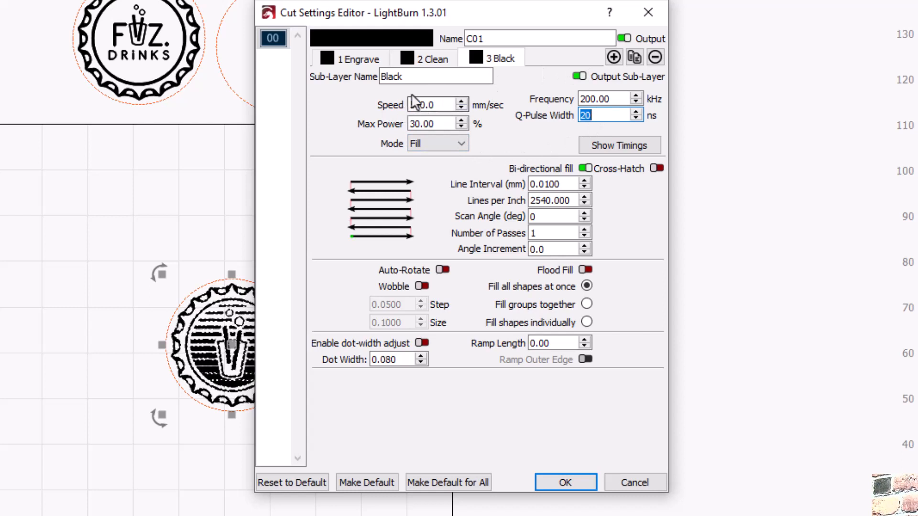
{"action": "type", "text": "500.0"}
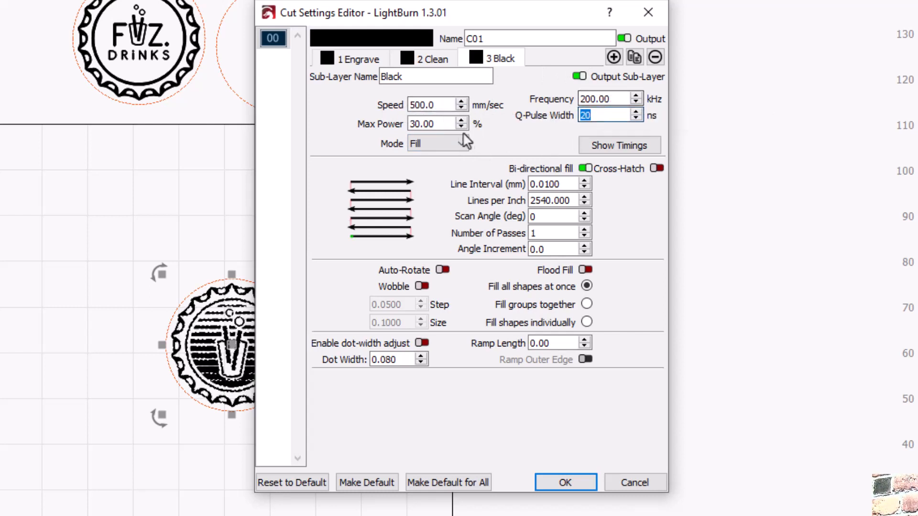
{"action": "mouse_move", "coordinate": [436, 123]}
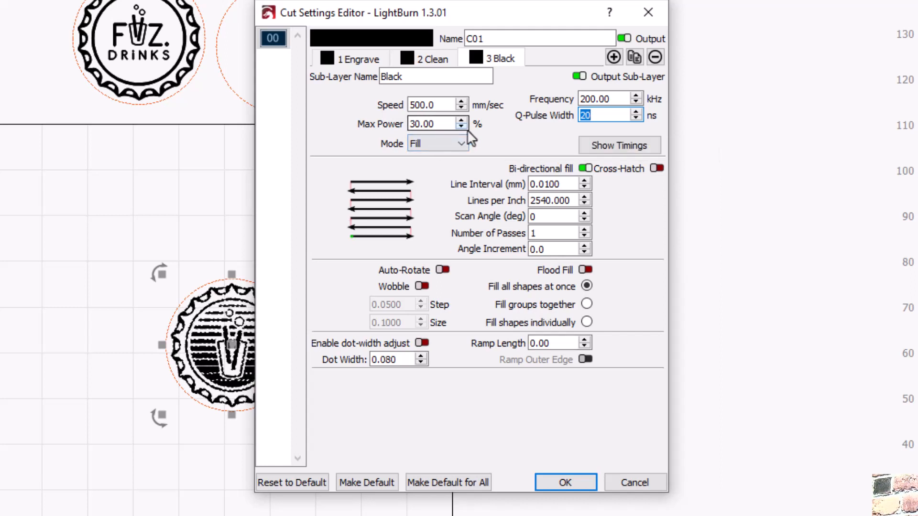
{"action": "mouse_move", "coordinate": [436, 123]}
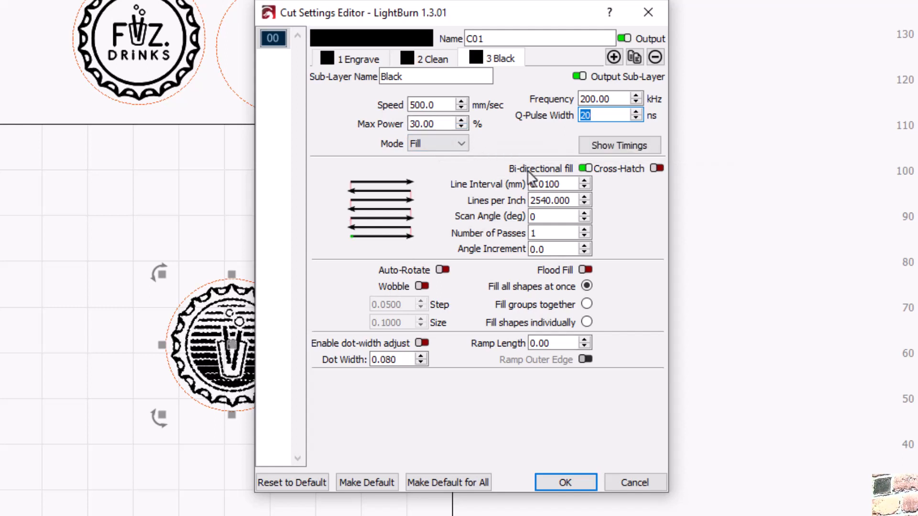
{"action": "left_click", "coordinate": [559, 183]}
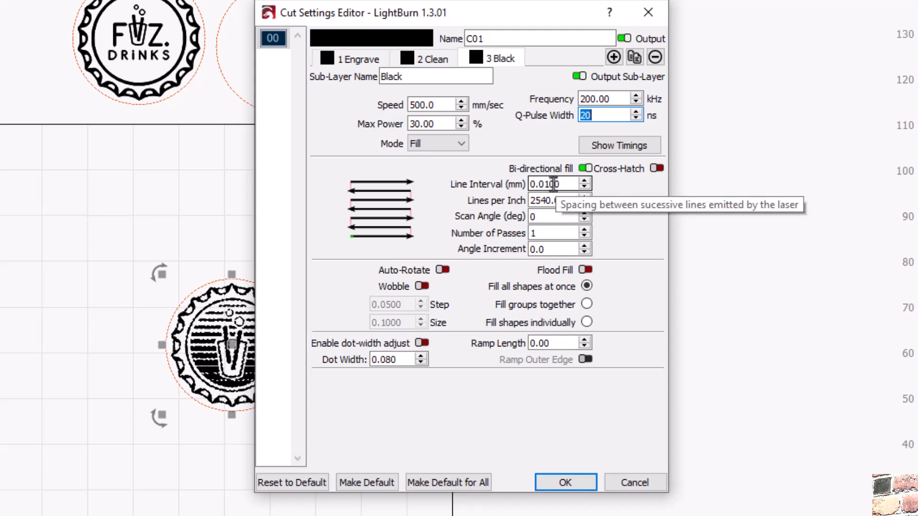
{"action": "mouse_move", "coordinate": [539, 272]}
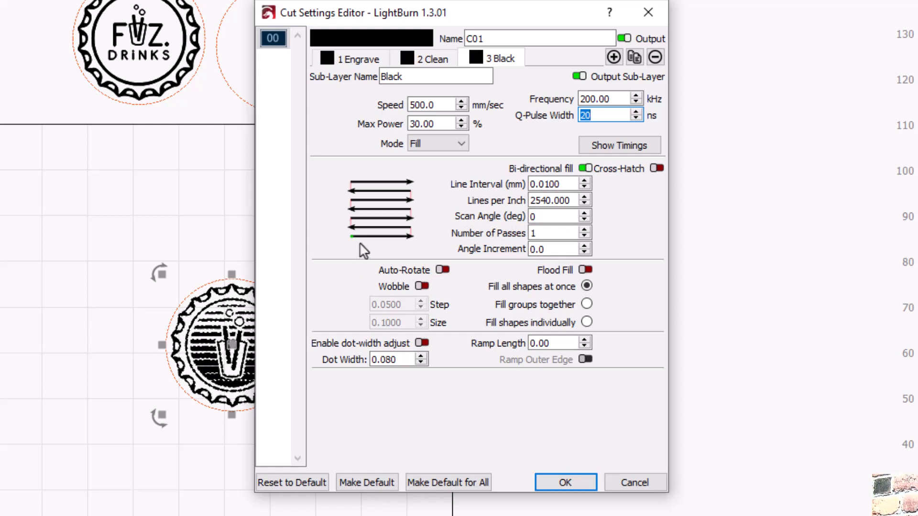
{"action": "mouse_move", "coordinate": [668, 279]}
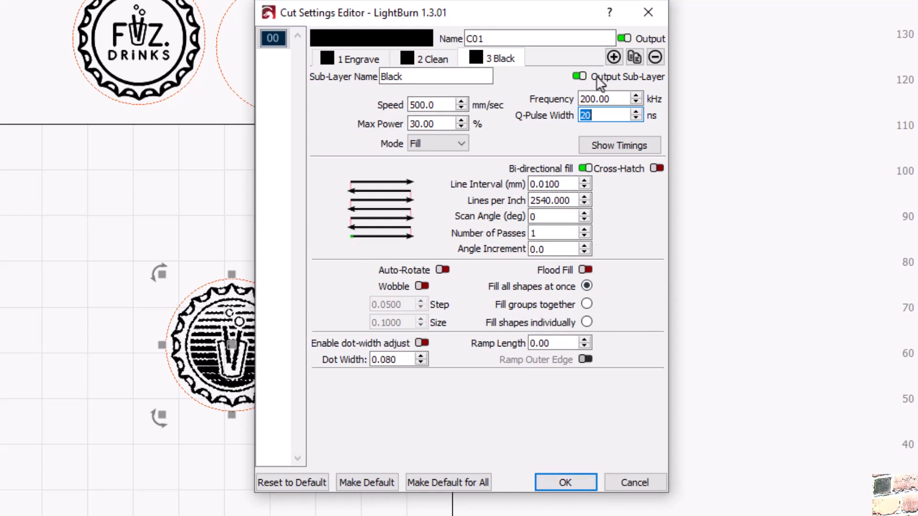
{"action": "left_click", "coordinate": [356, 58]}
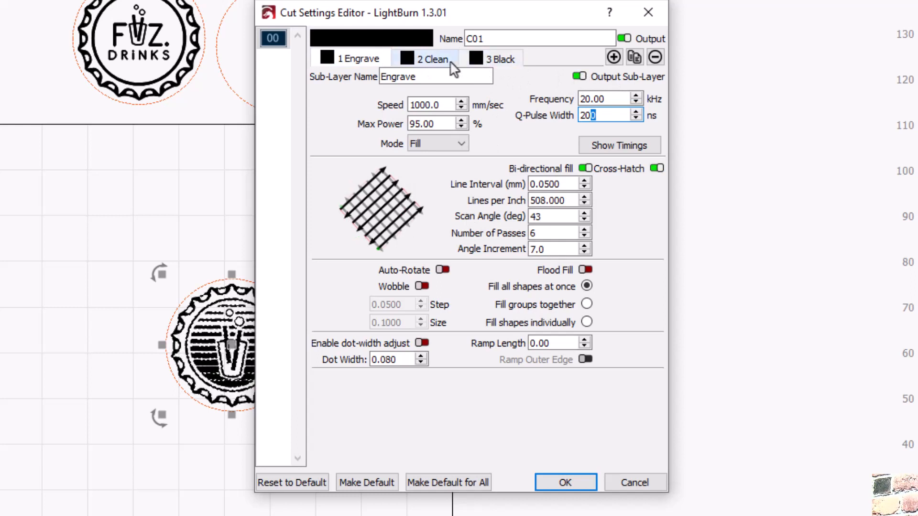
{"action": "left_click", "coordinate": [499, 58]}
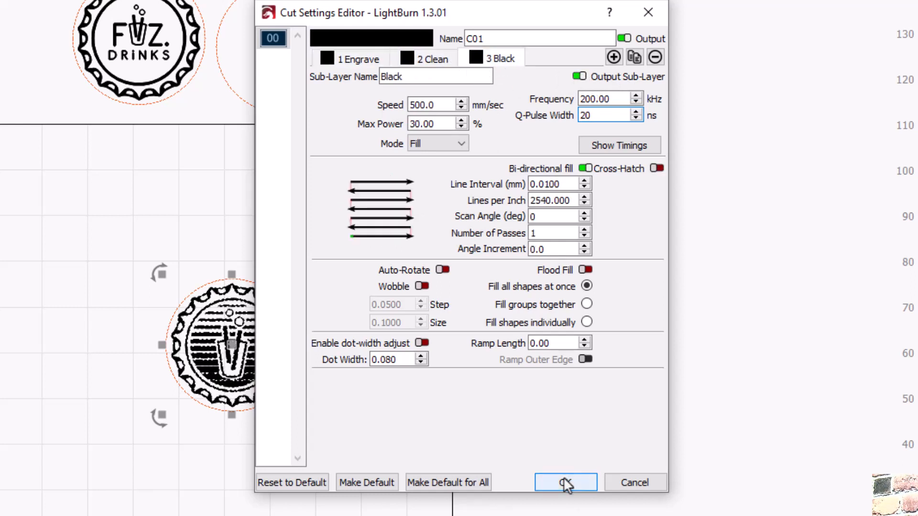
{"action": "left_click", "coordinate": [565, 482]}
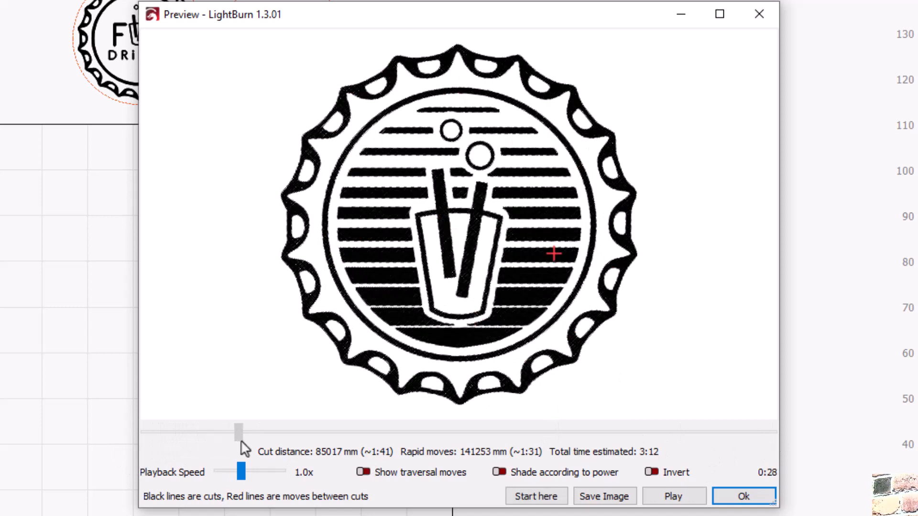
Scrub the preview slider through the 3:12 coin job, then close the preview.
{"action": "left_click_drag", "start_coordinate": [240, 432], "coordinate": [366, 432]}
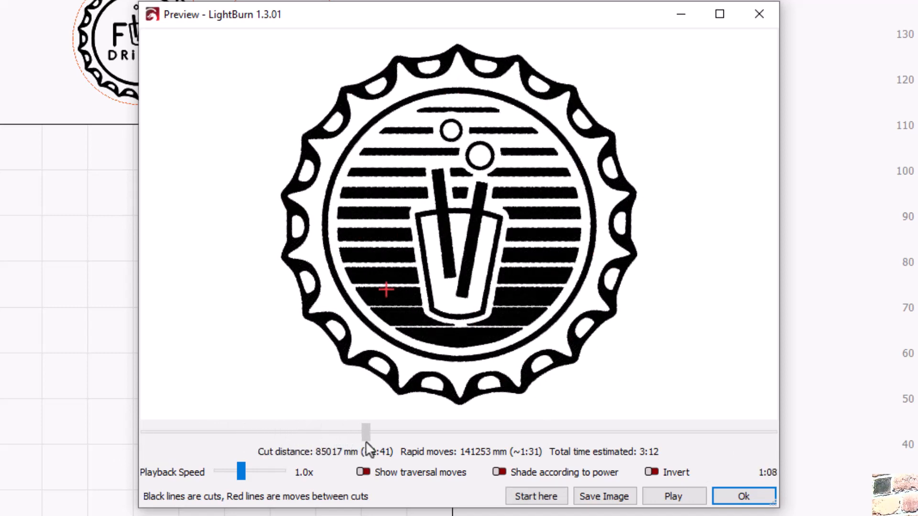
{"action": "left_click_drag", "start_coordinate": [366, 432], "coordinate": [454, 432]}
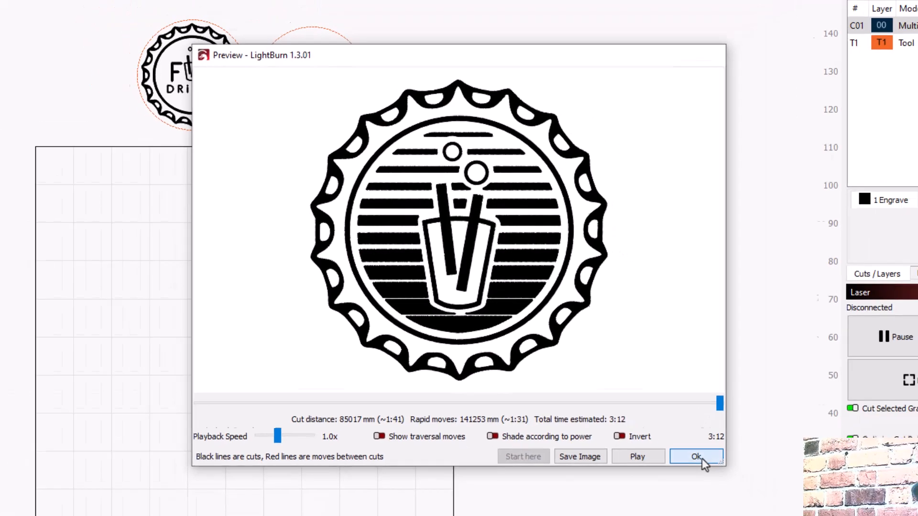
{"action": "left_click", "coordinate": [696, 456]}
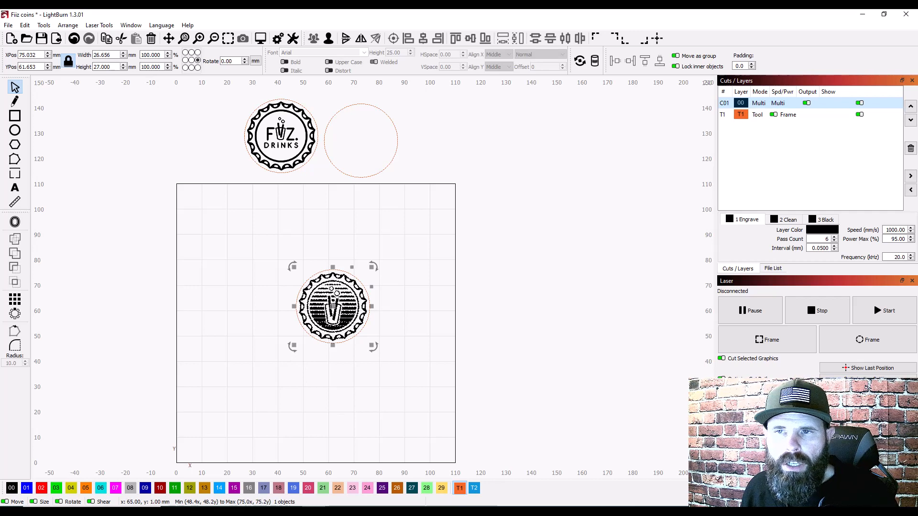